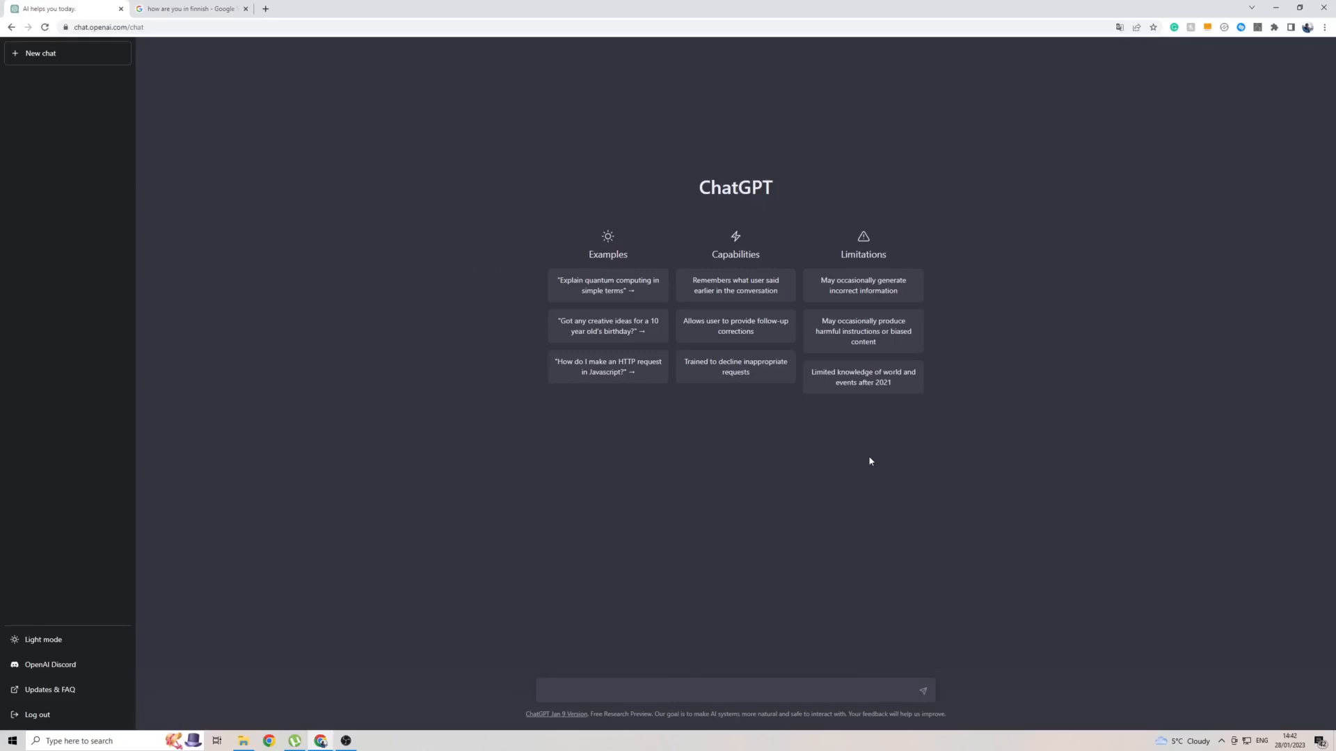
{"action": "mouse_move", "coordinate": [796, 377]}
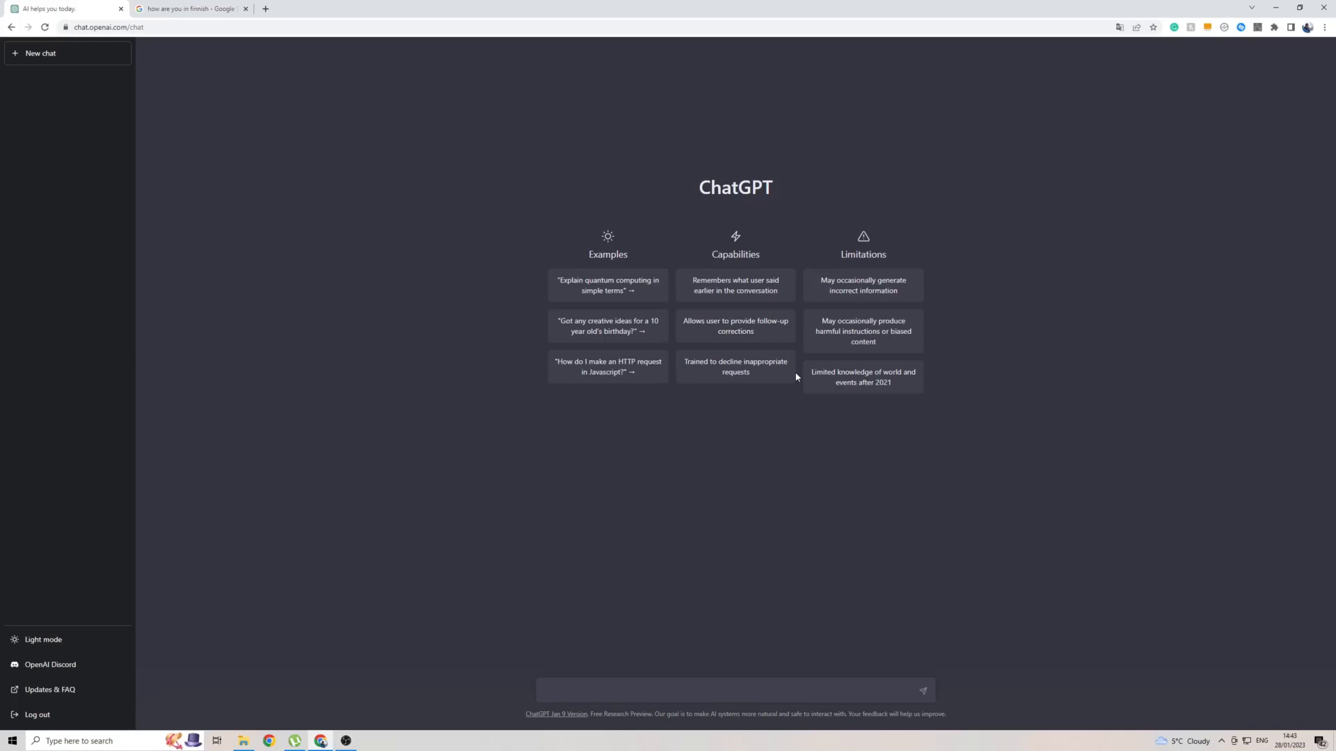
{"action": "mouse_move", "coordinate": [281, 387]}
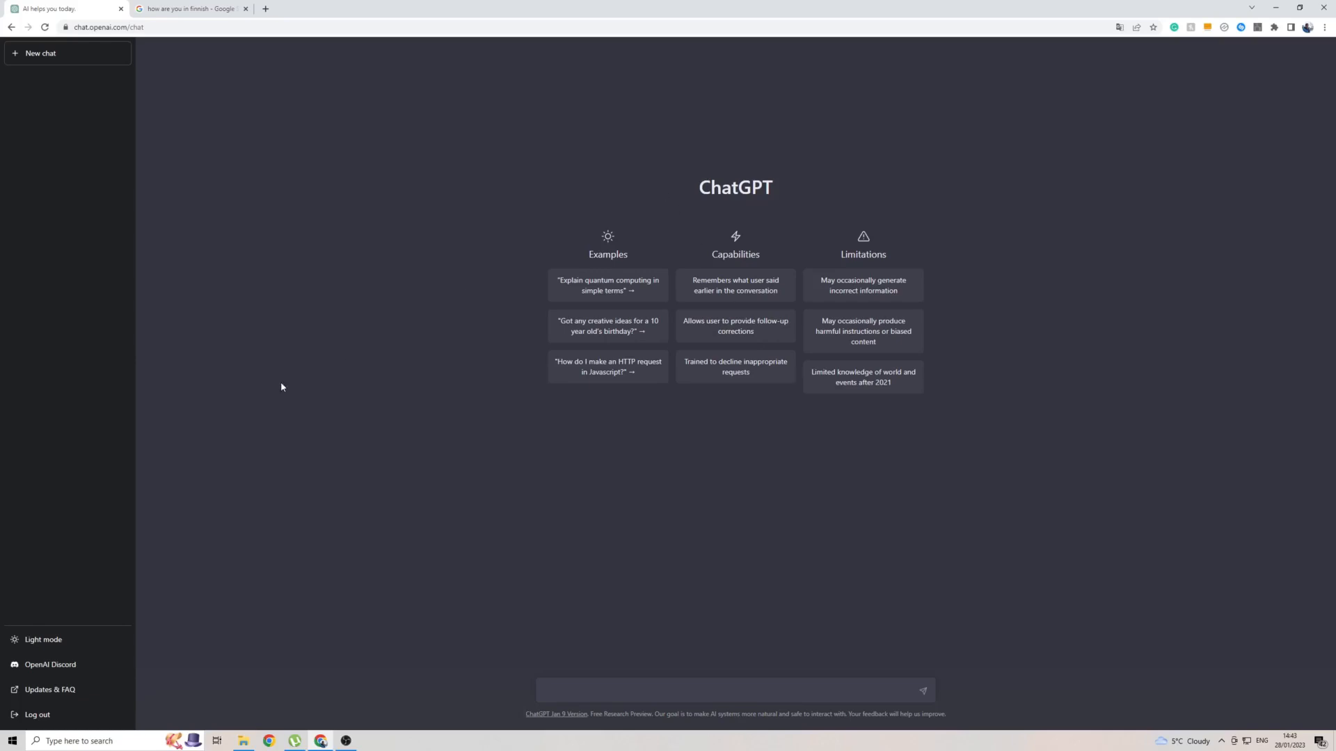
{"action": "mouse_move", "coordinate": [723, 181]}
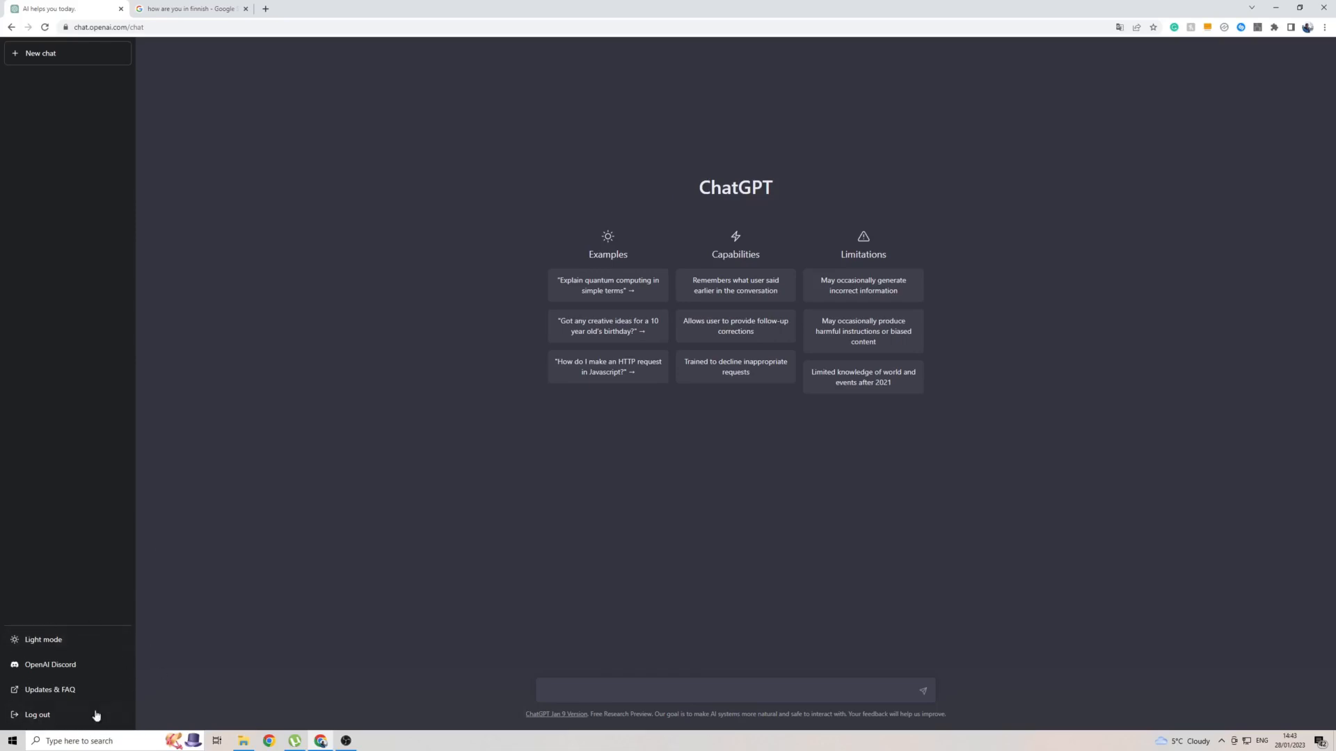
{"action": "mouse_move", "coordinate": [50, 690]}
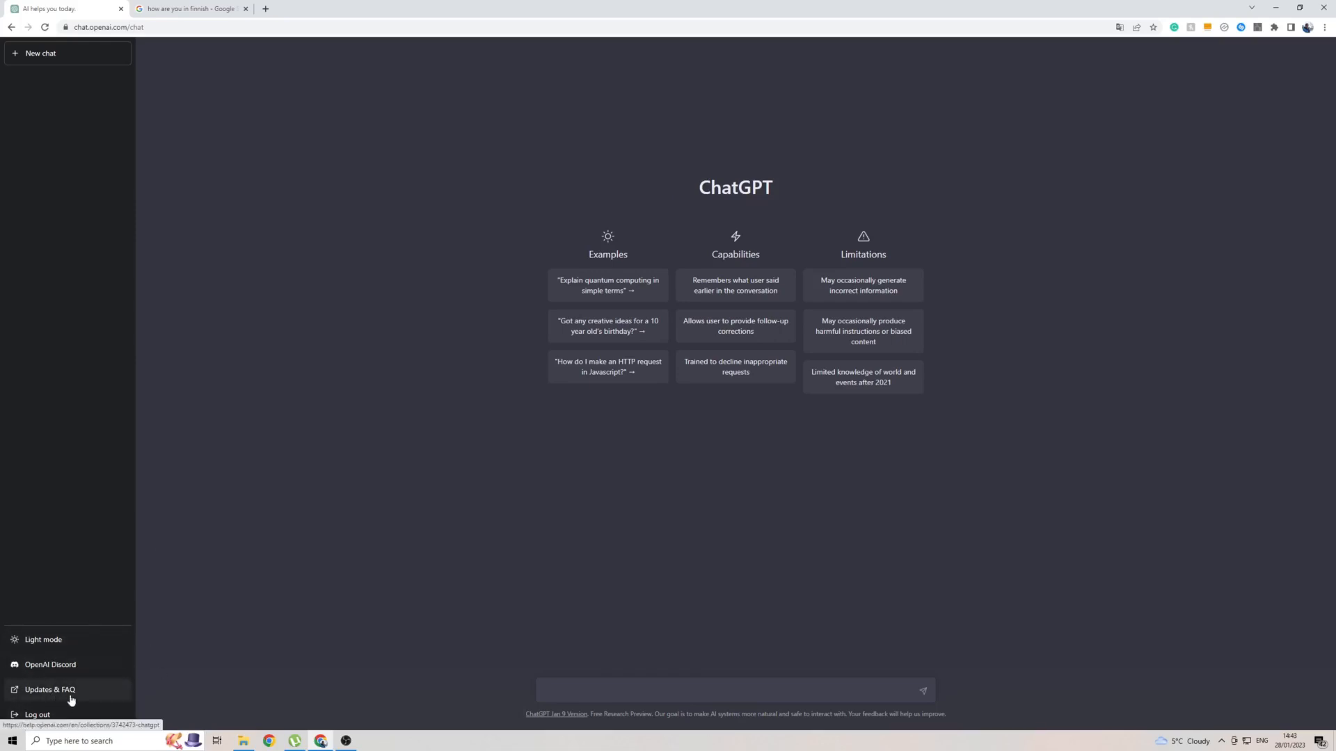
{"action": "mouse_move", "coordinate": [690, 187]}
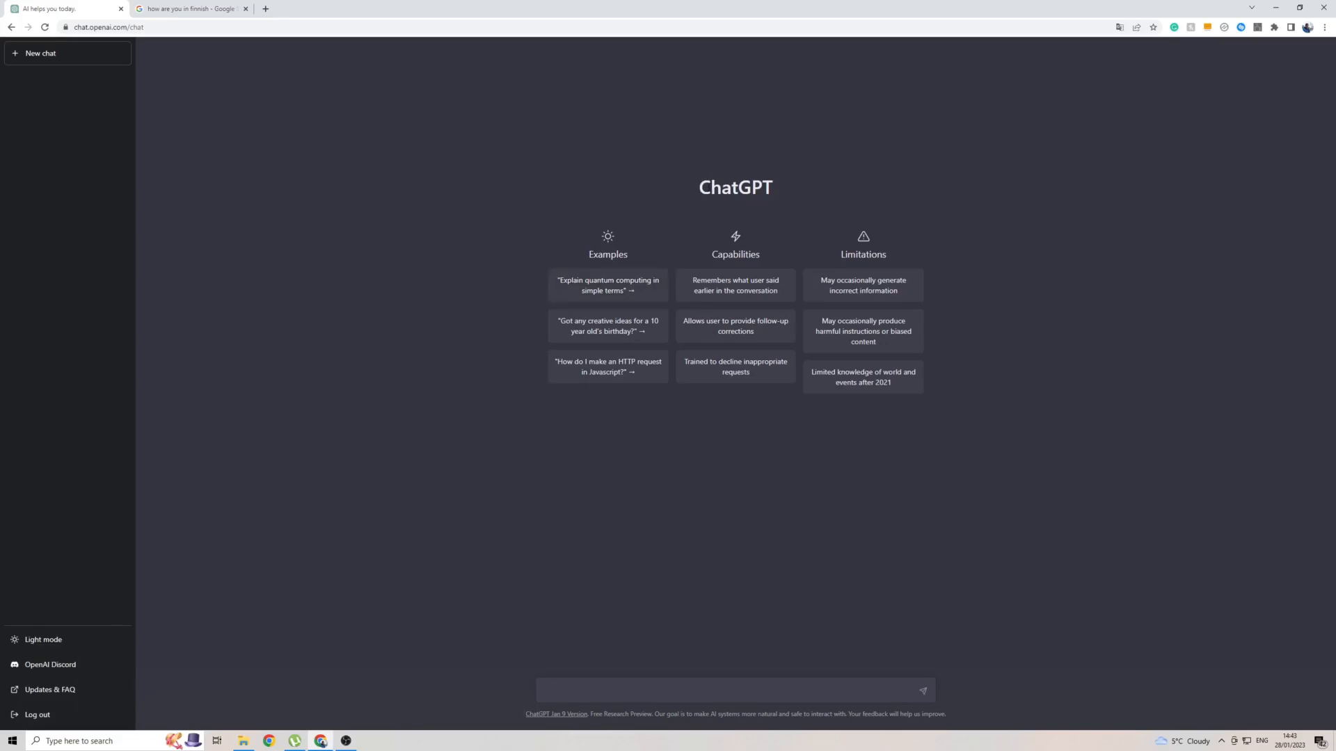
{"action": "mouse_move", "coordinate": [906, 223]}
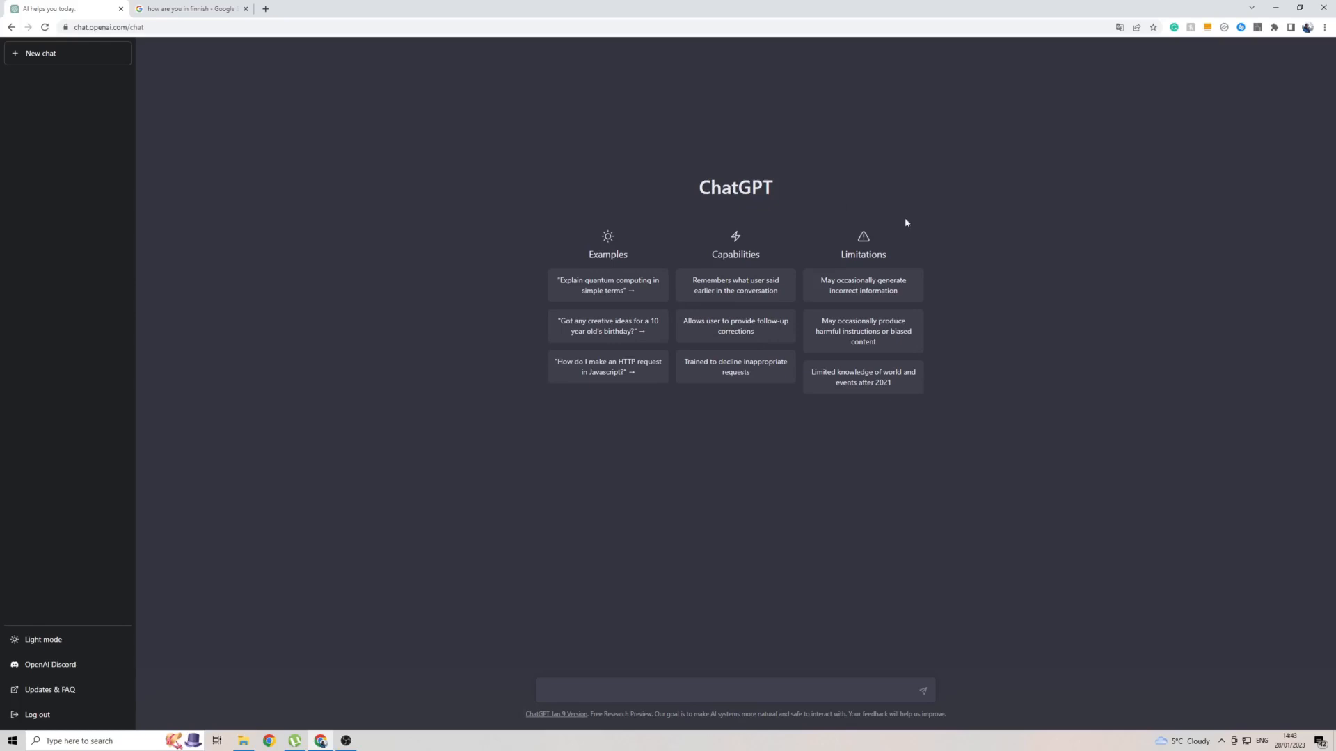
{"action": "mouse_move", "coordinate": [808, 218]}
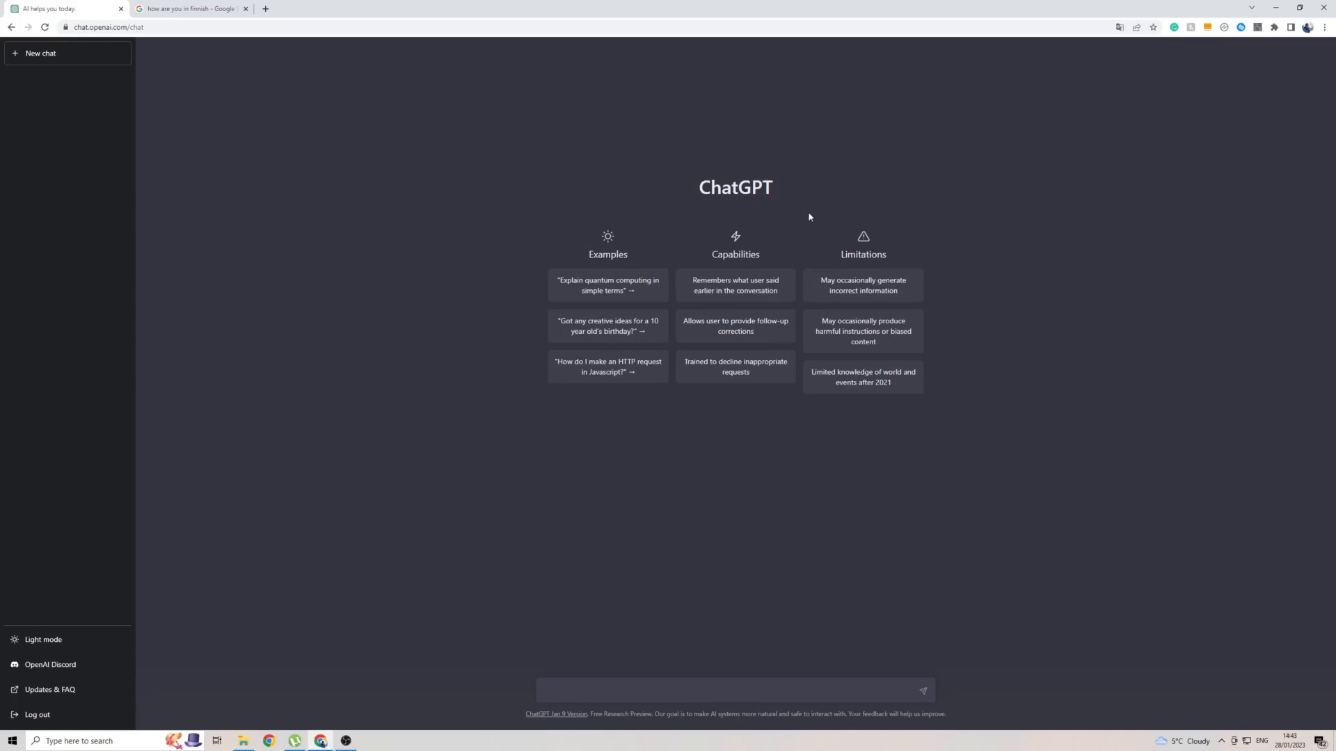
{"action": "mouse_move", "coordinate": [353, 85]}
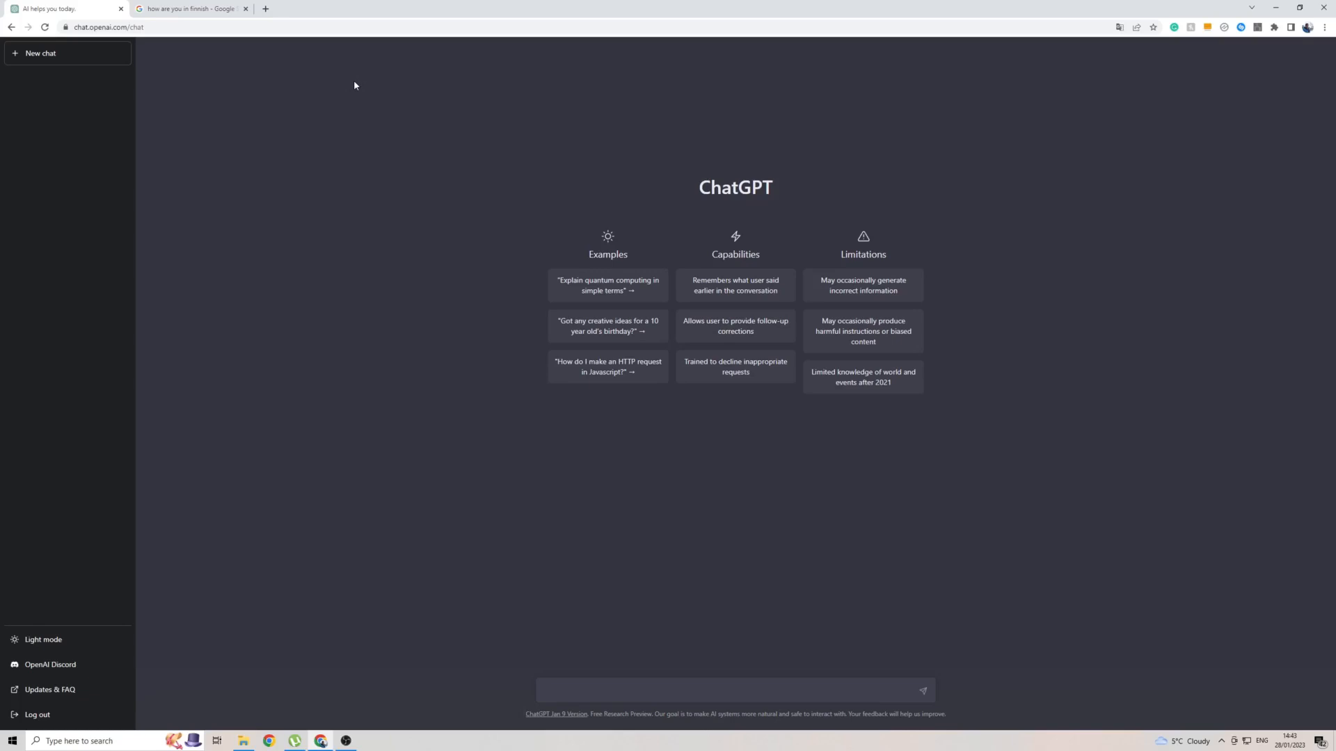
{"action": "mouse_move", "coordinate": [801, 207]}
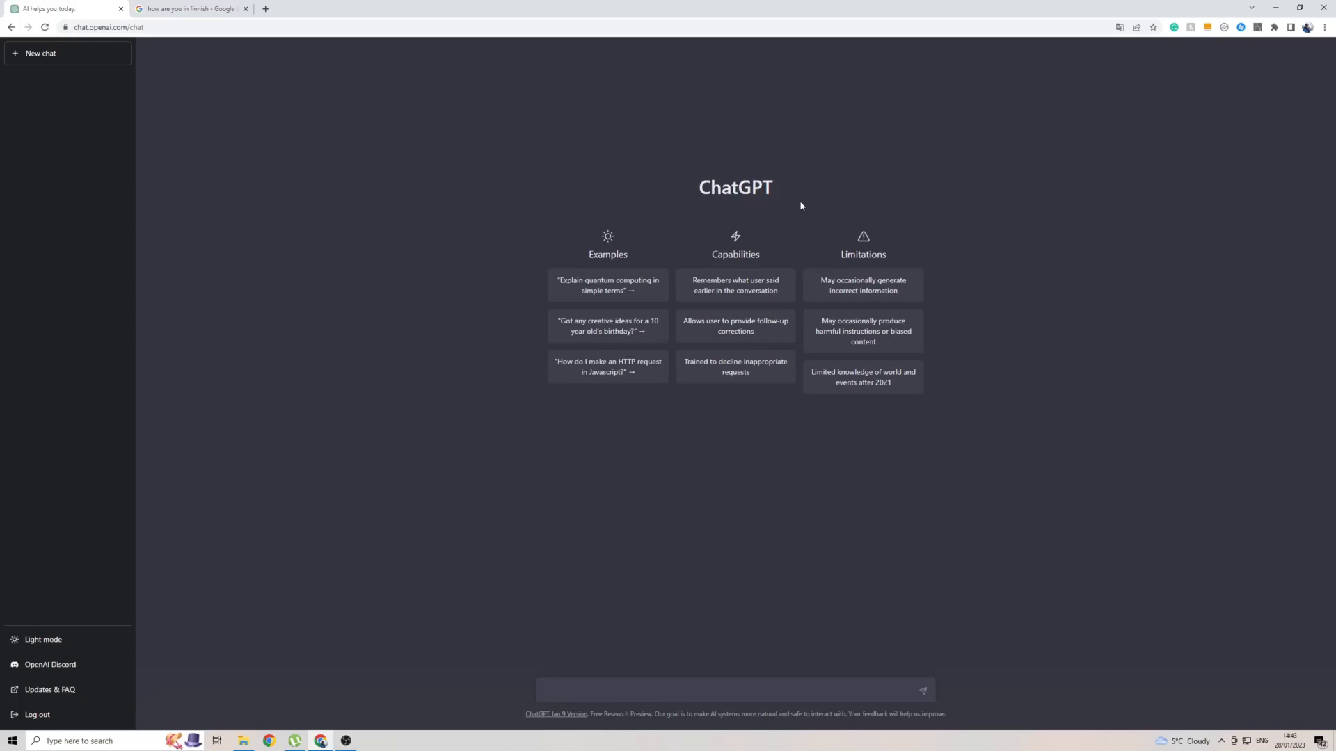
{"action": "mouse_move", "coordinate": [834, 199]}
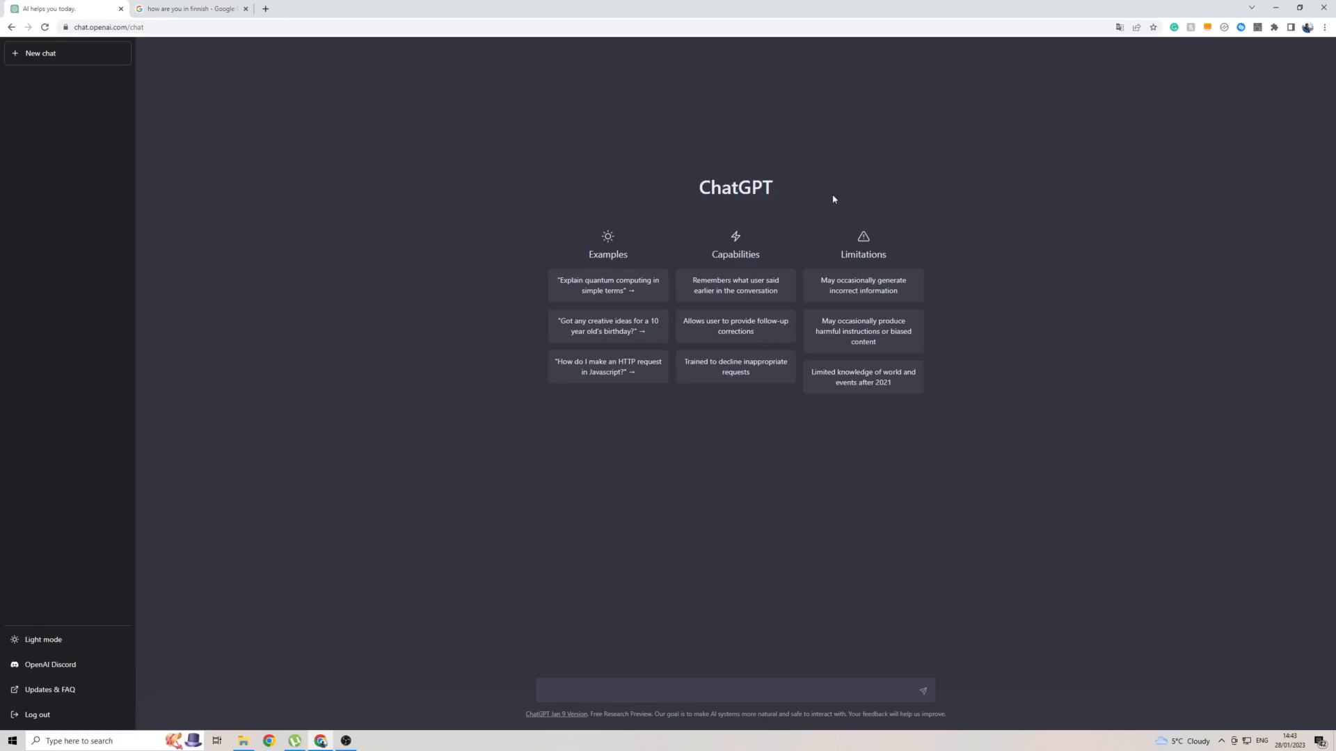
{"action": "mouse_move", "coordinate": [1037, 232]}
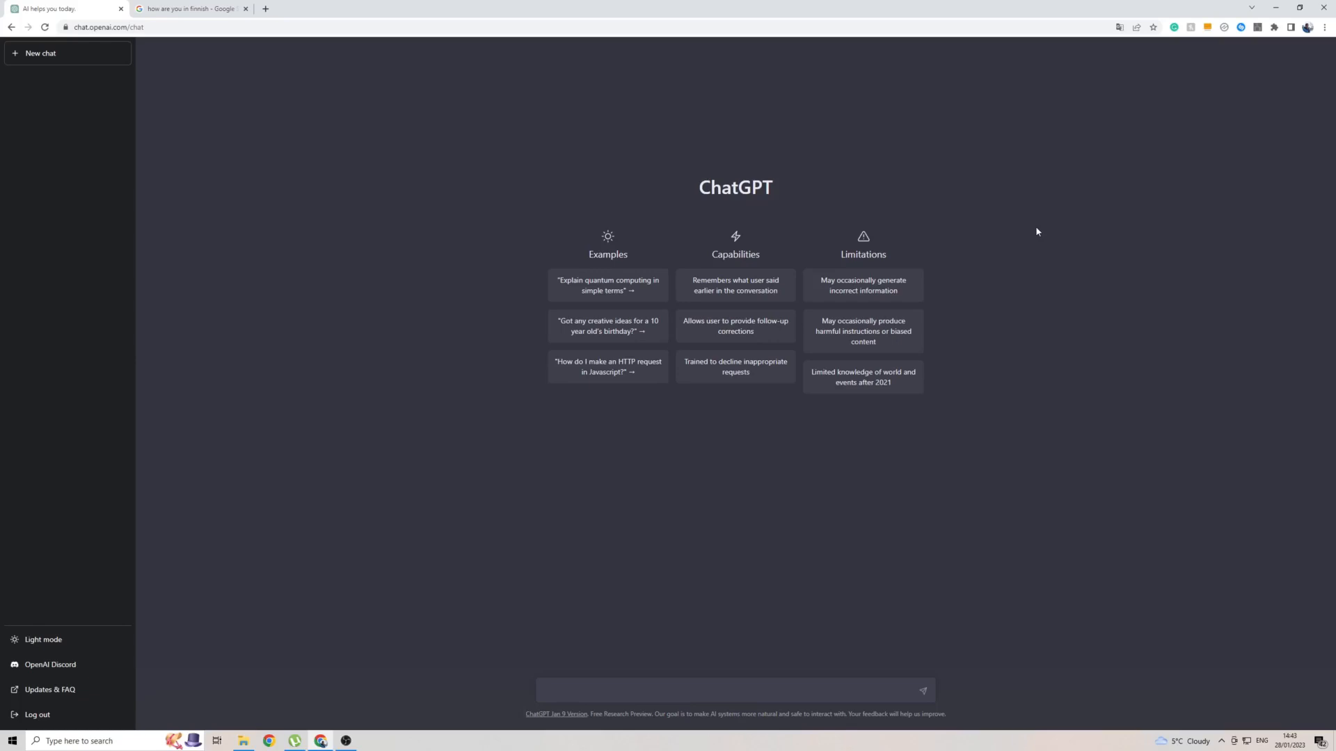
{"action": "mouse_move", "coordinate": [1064, 274]}
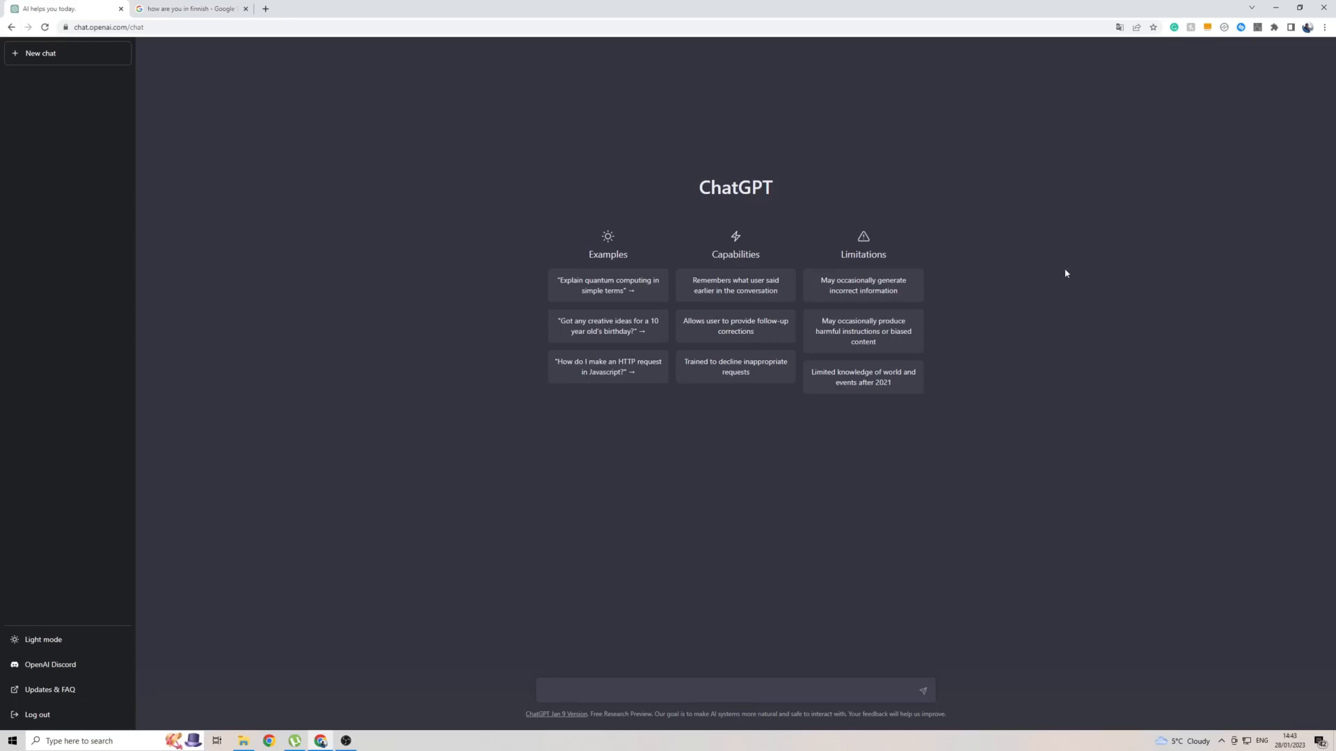
- Translate the ChatGPT start page in Chrome, choosing Finnish as the target language
{"action": "right_click", "coordinate": [1065, 274]}
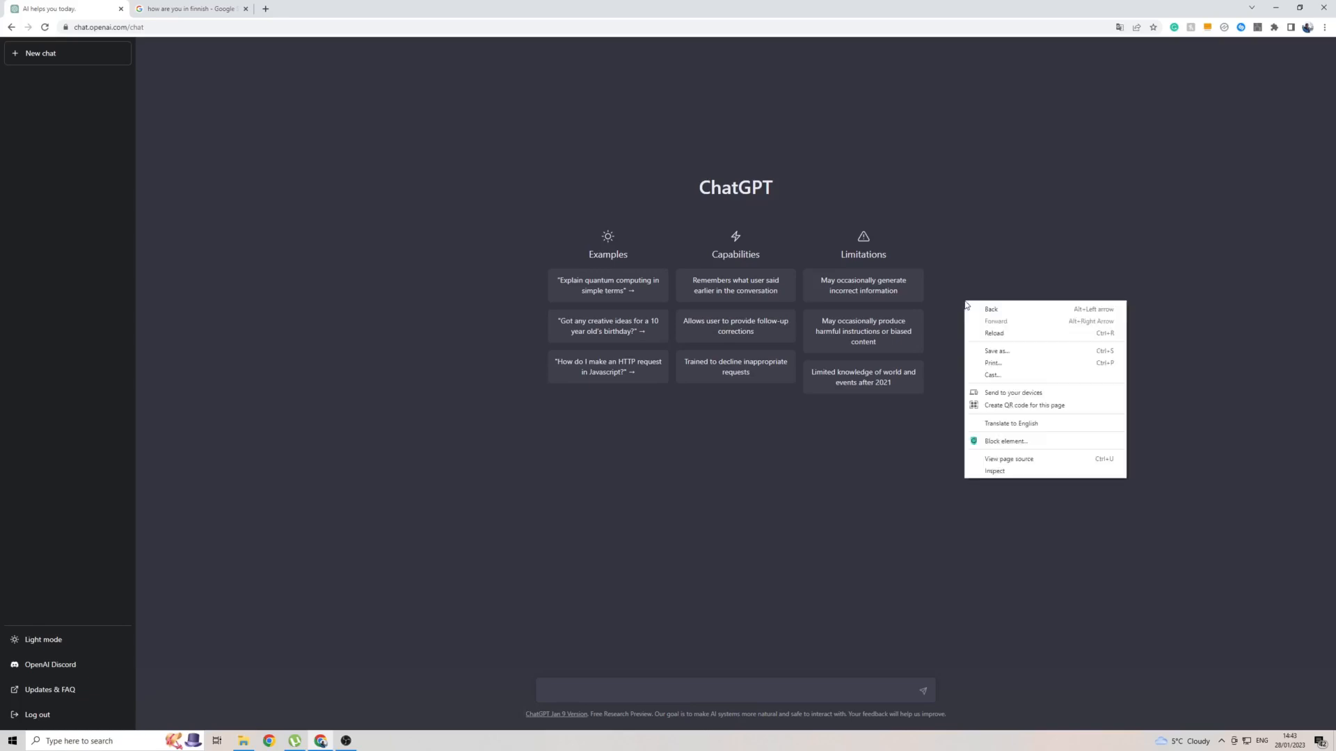
{"action": "mouse_move", "coordinate": [1010, 423]}
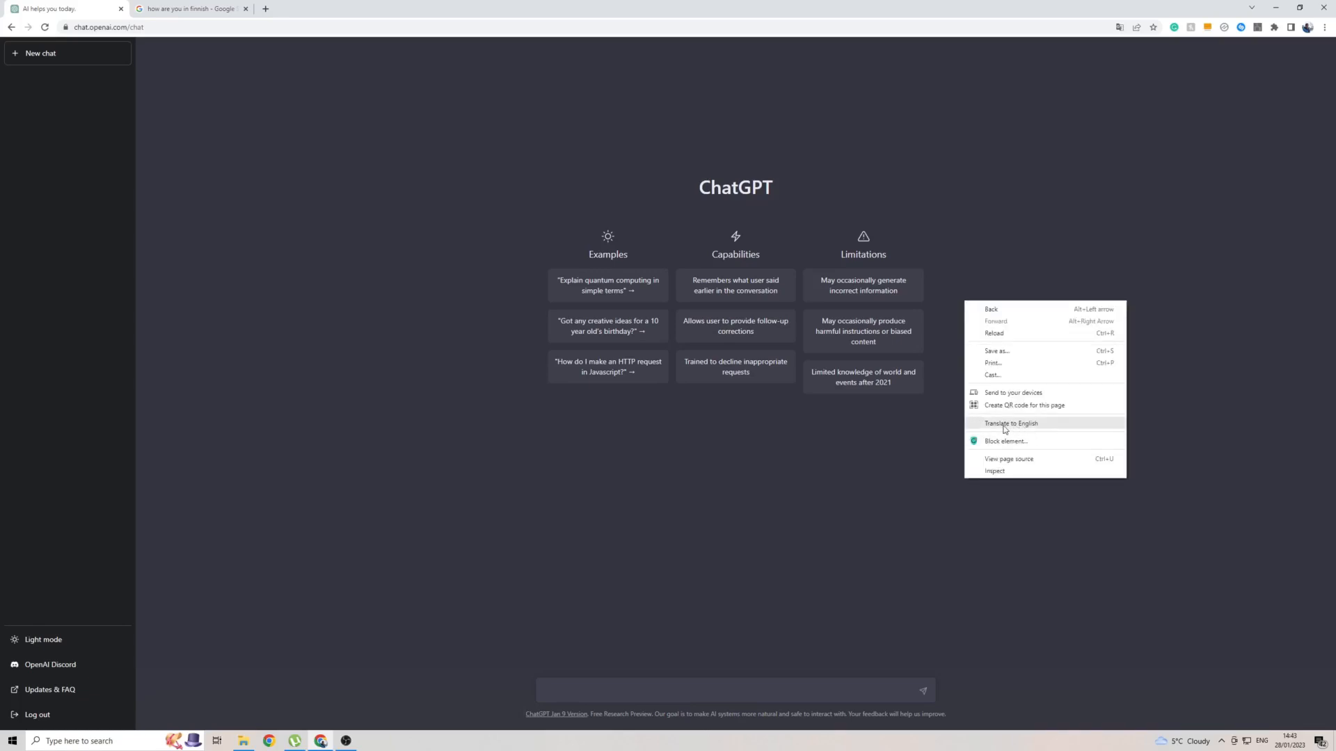
{"action": "left_click", "coordinate": [1012, 423]}
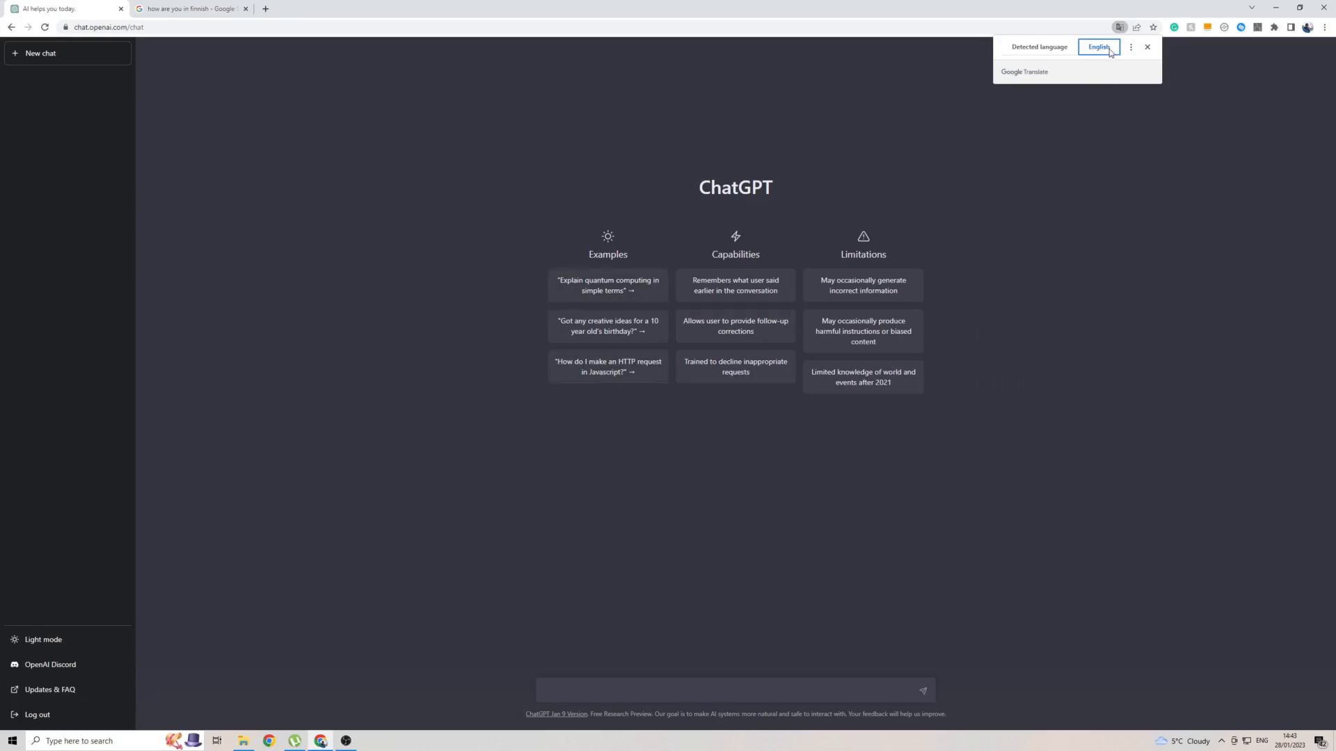
{"action": "mouse_move", "coordinate": [1132, 47]}
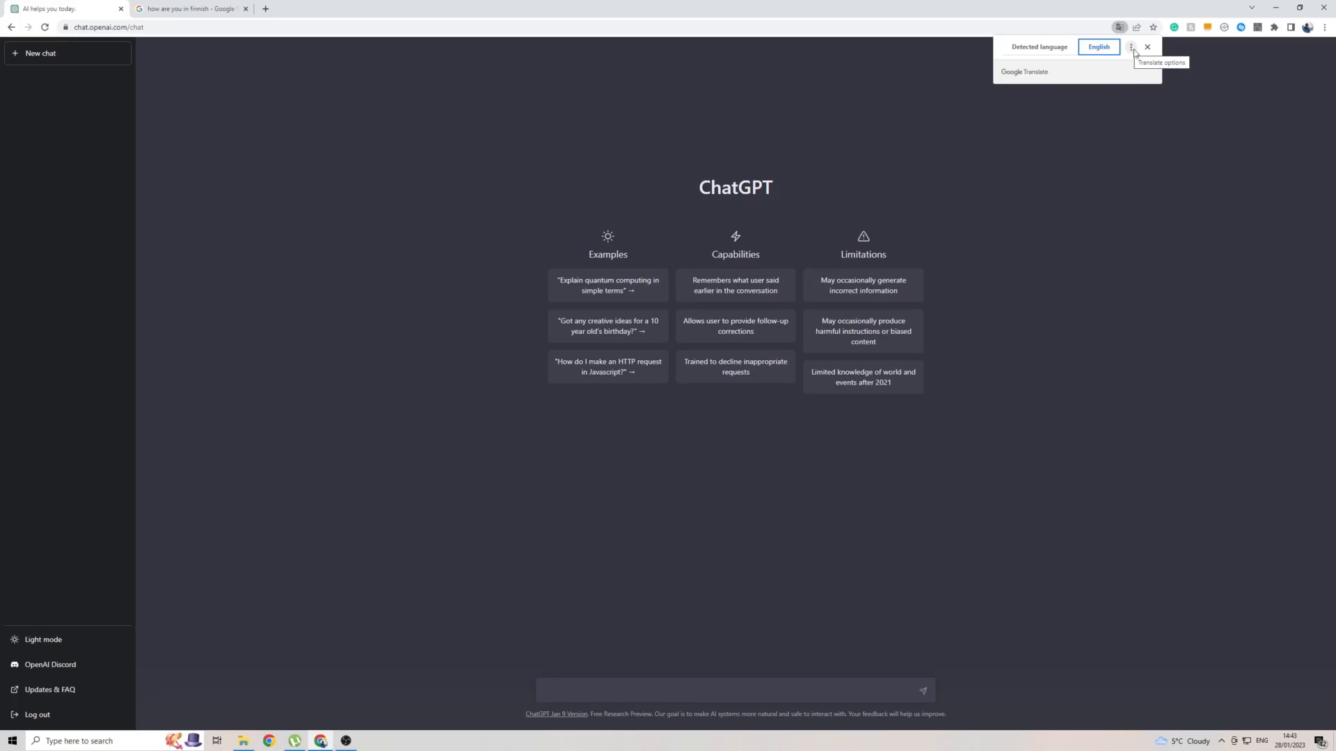
{"action": "left_click", "coordinate": [1130, 47]}
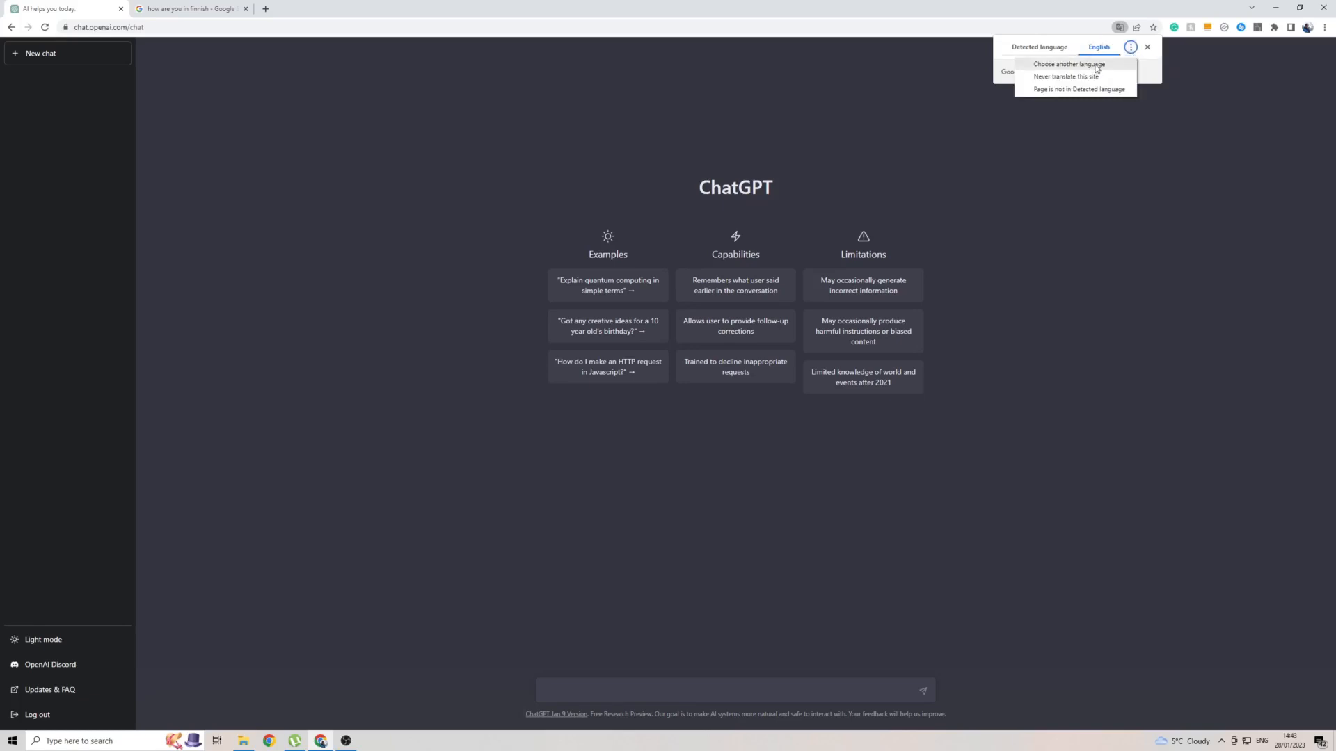
{"action": "left_click", "coordinate": [1068, 64]}
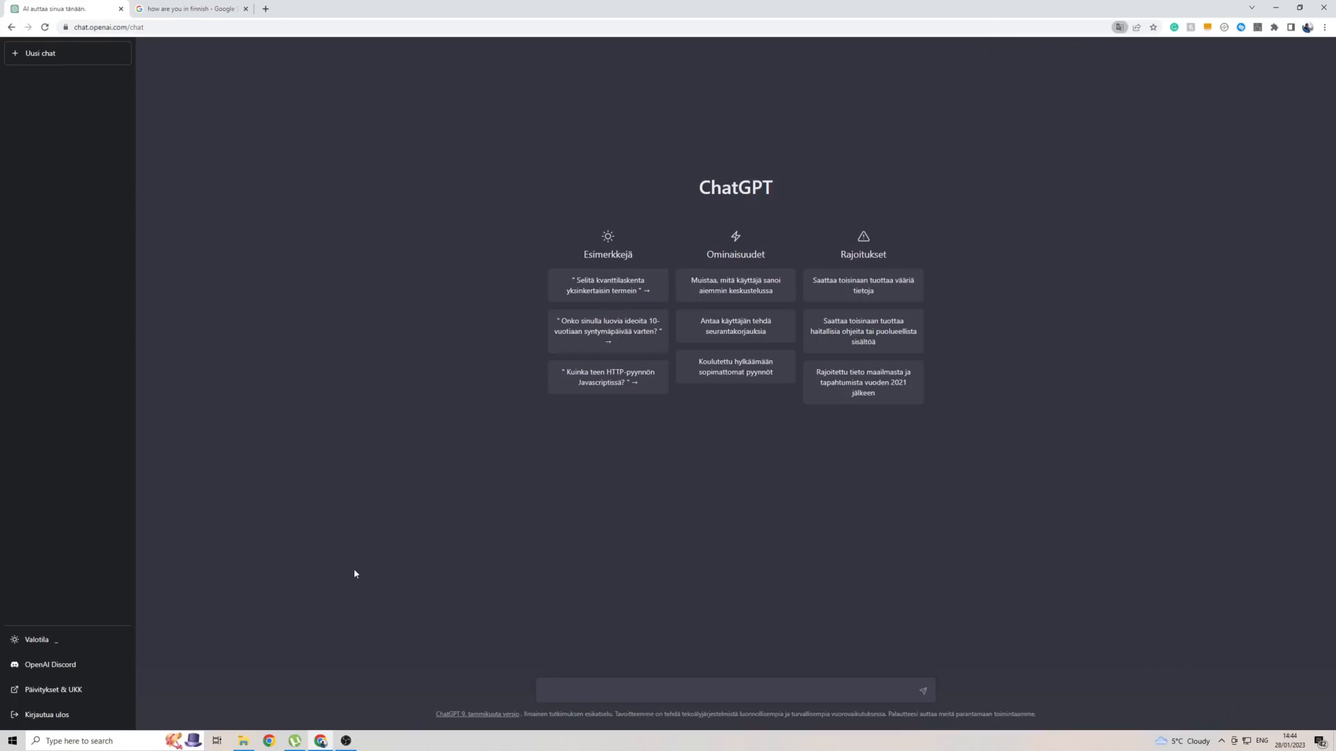
{"action": "mouse_move", "coordinate": [356, 568]}
{"action": "type", "text": "Mitä kuuluu"}
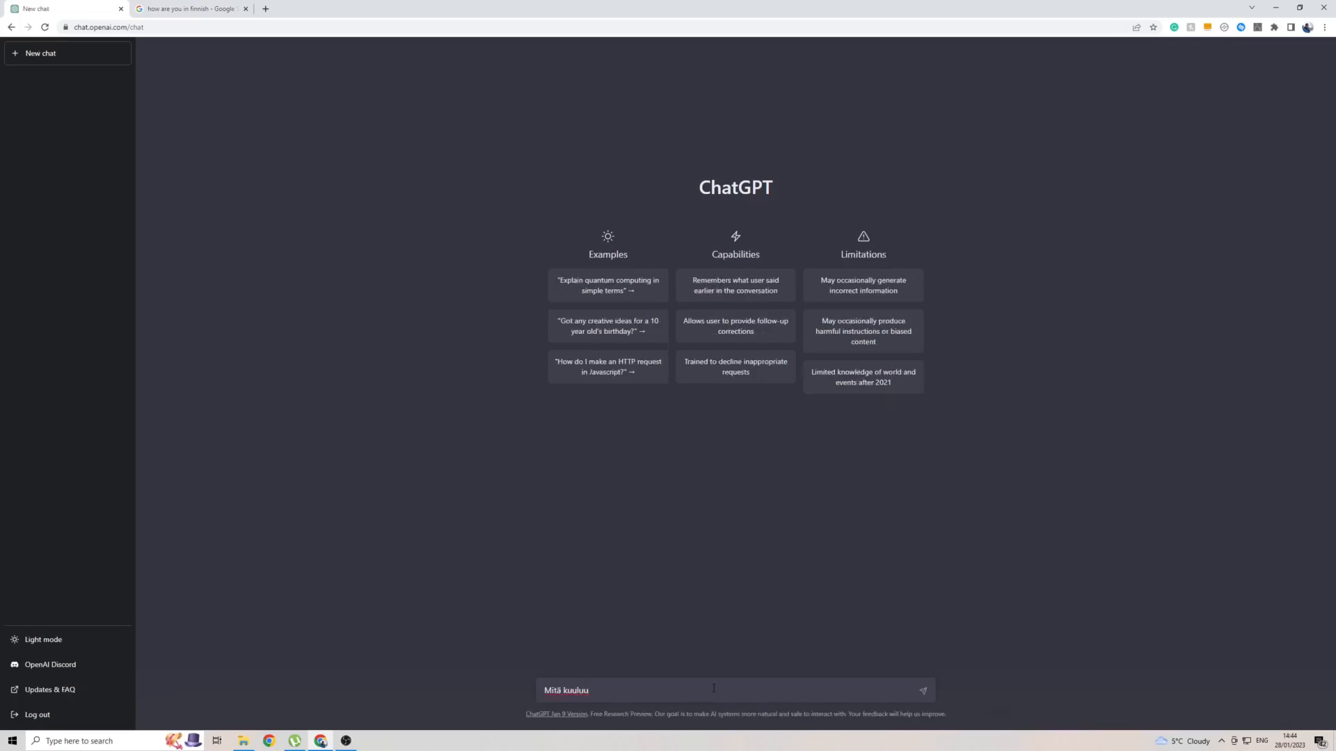
- Send the greeting 'Mitä kuuluu' and receive ChatGPT's Finnish reply
{"action": "left_click", "coordinate": [922, 690]}
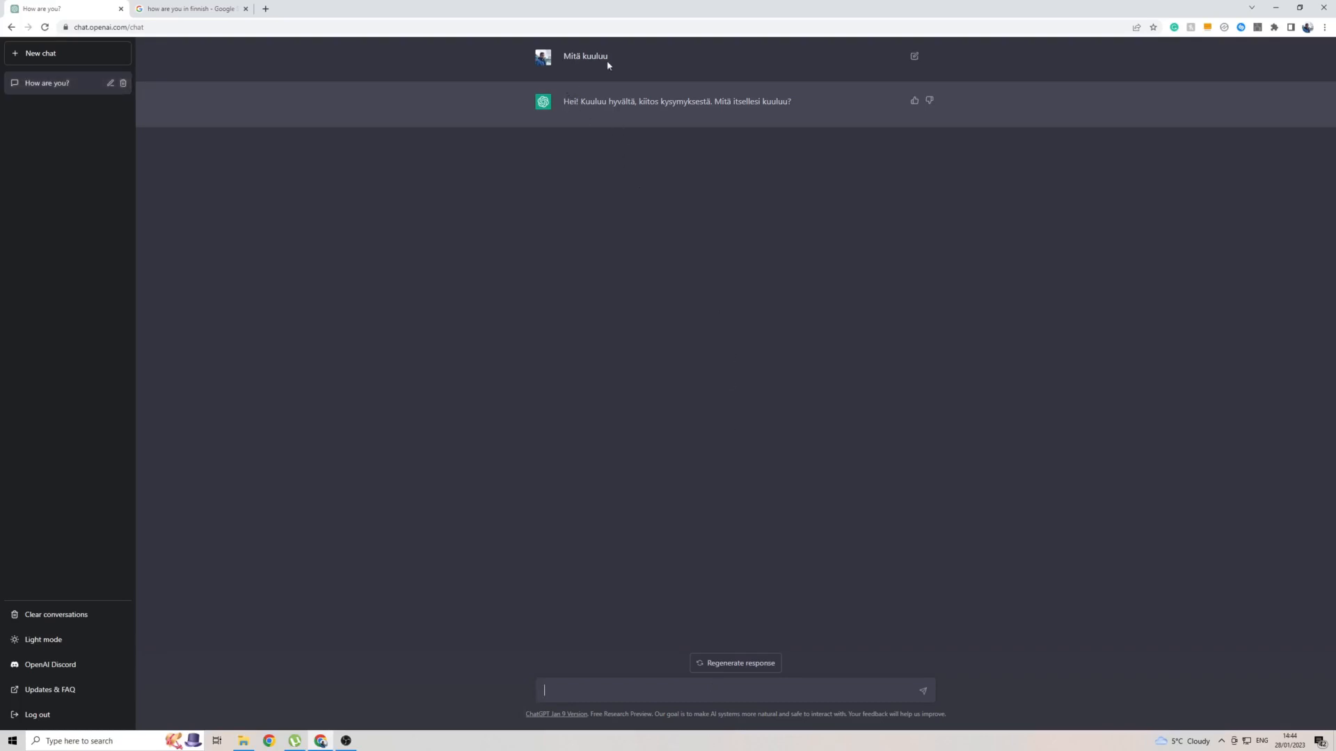
{"action": "mouse_move", "coordinate": [524, 205]}
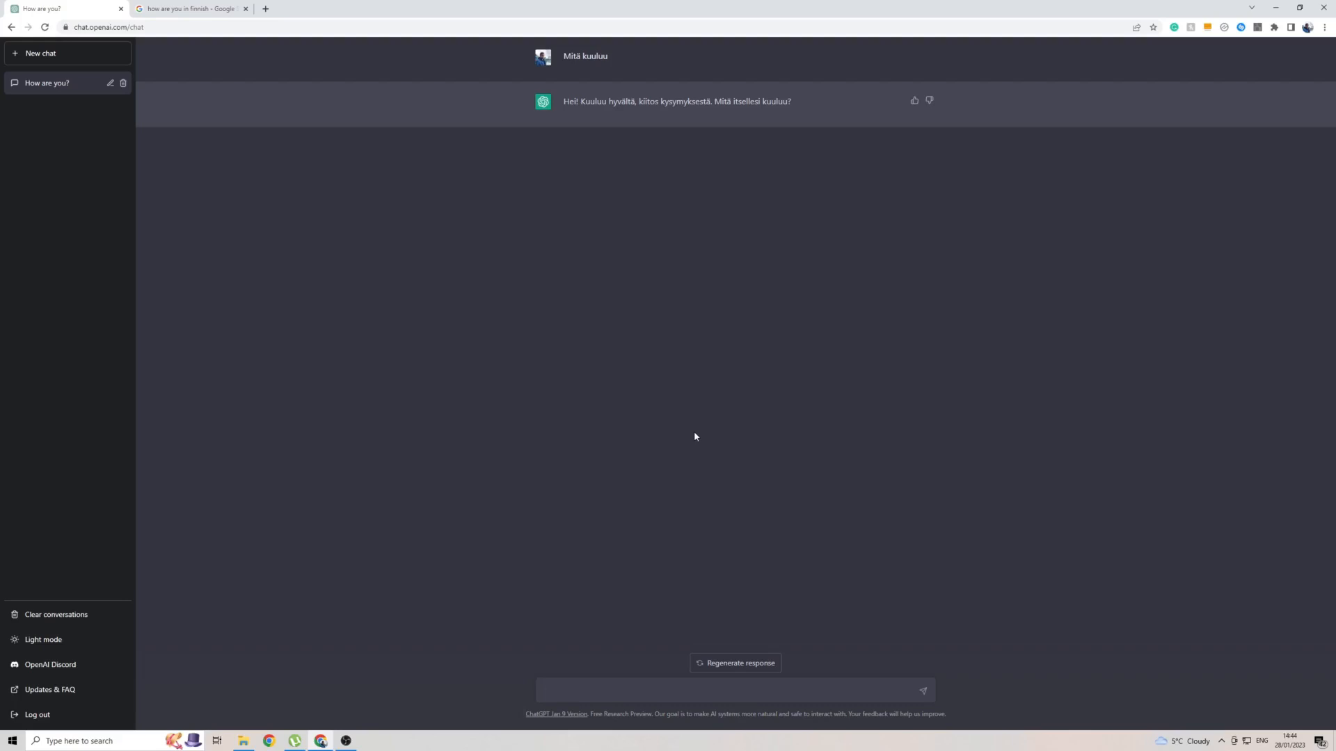
{"action": "left_click", "coordinate": [733, 690]}
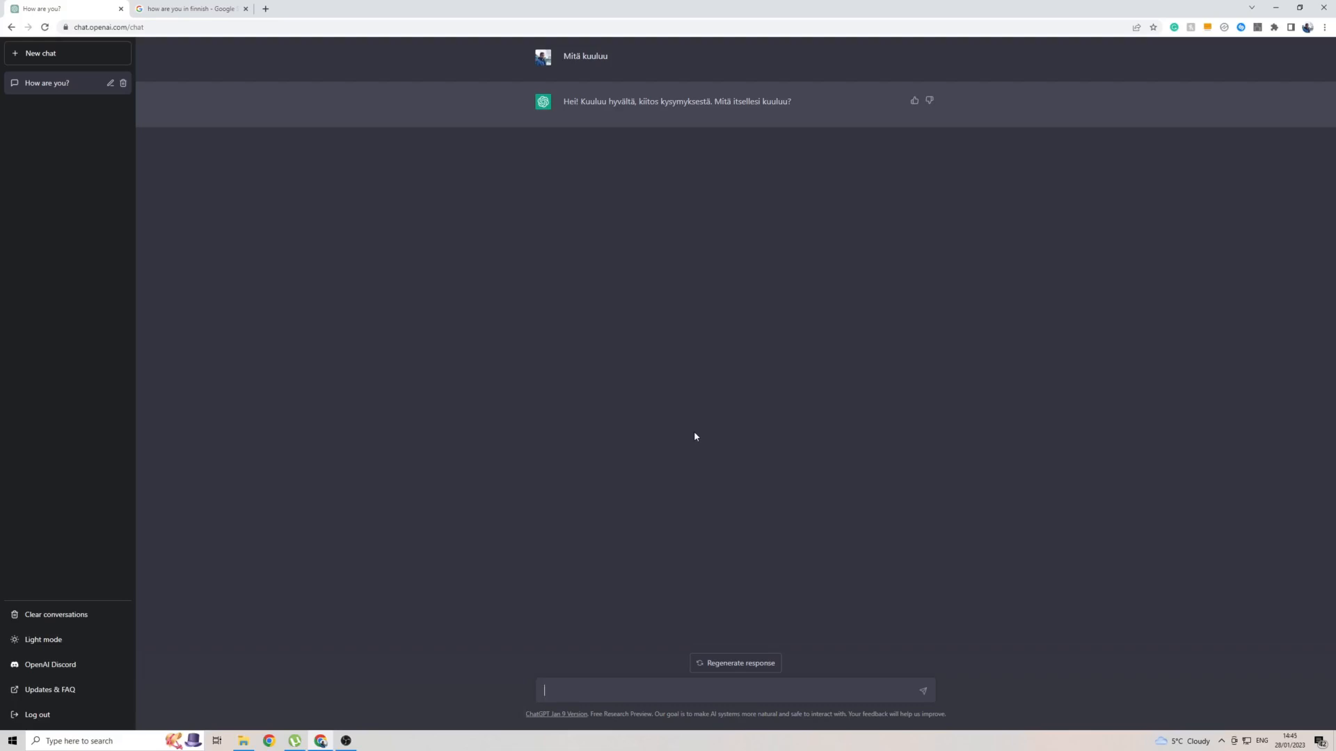